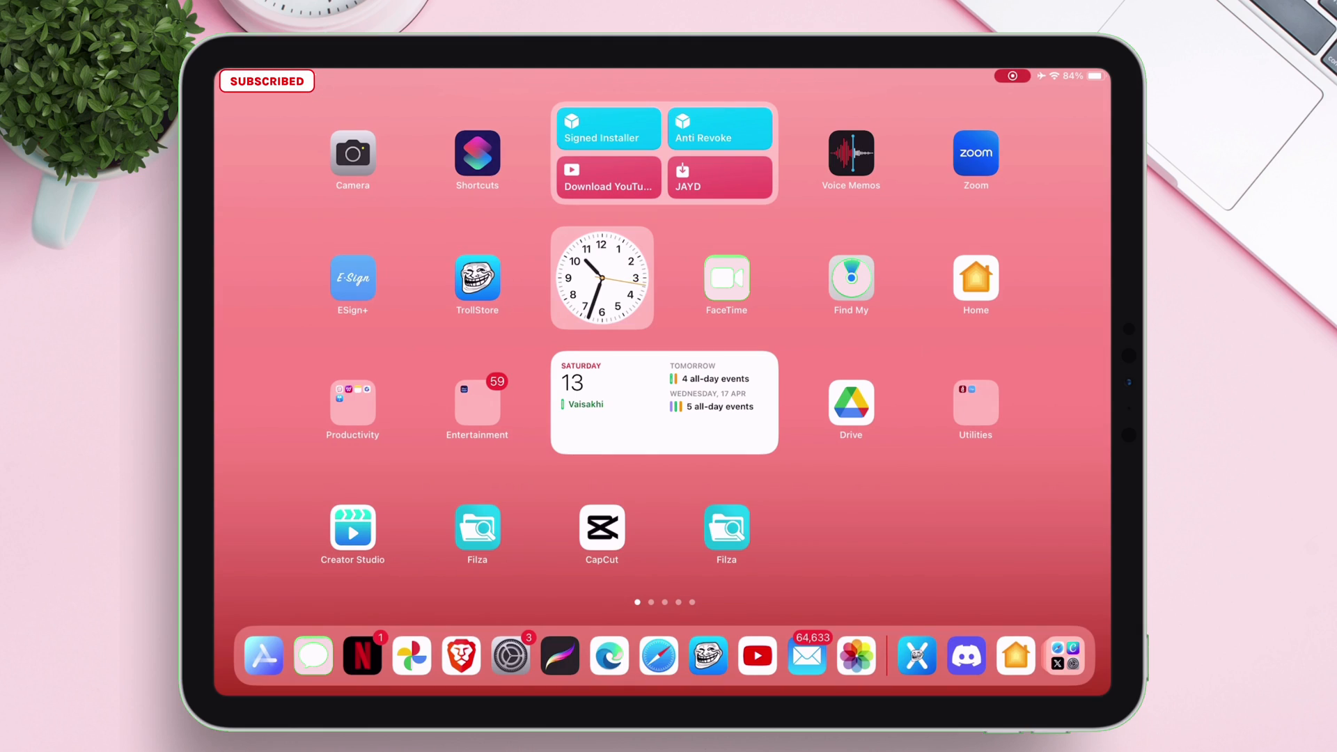
- Search Google in Safari for 'provenance ios' to surface the Provenance GitHub result
{"action": "left_click", "coordinate": [658, 656]}
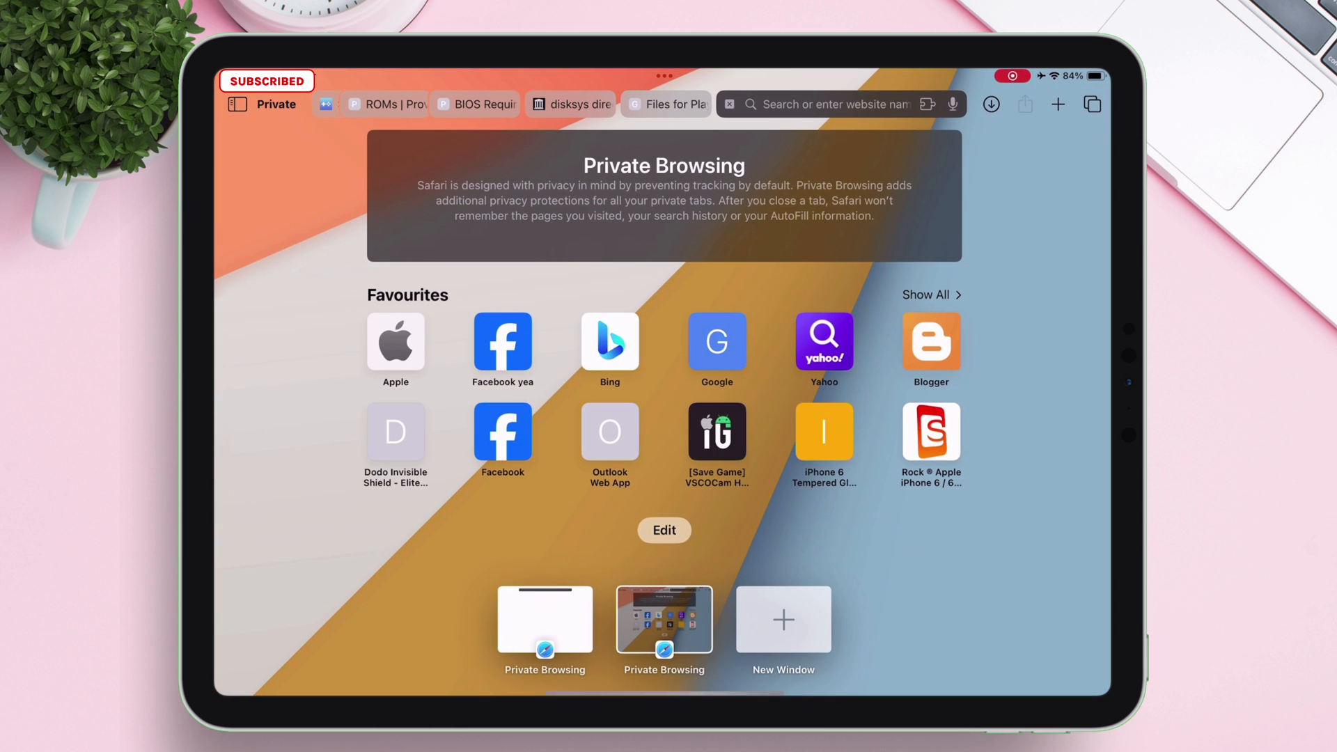
{"action": "type", "text": "provenance ios"}
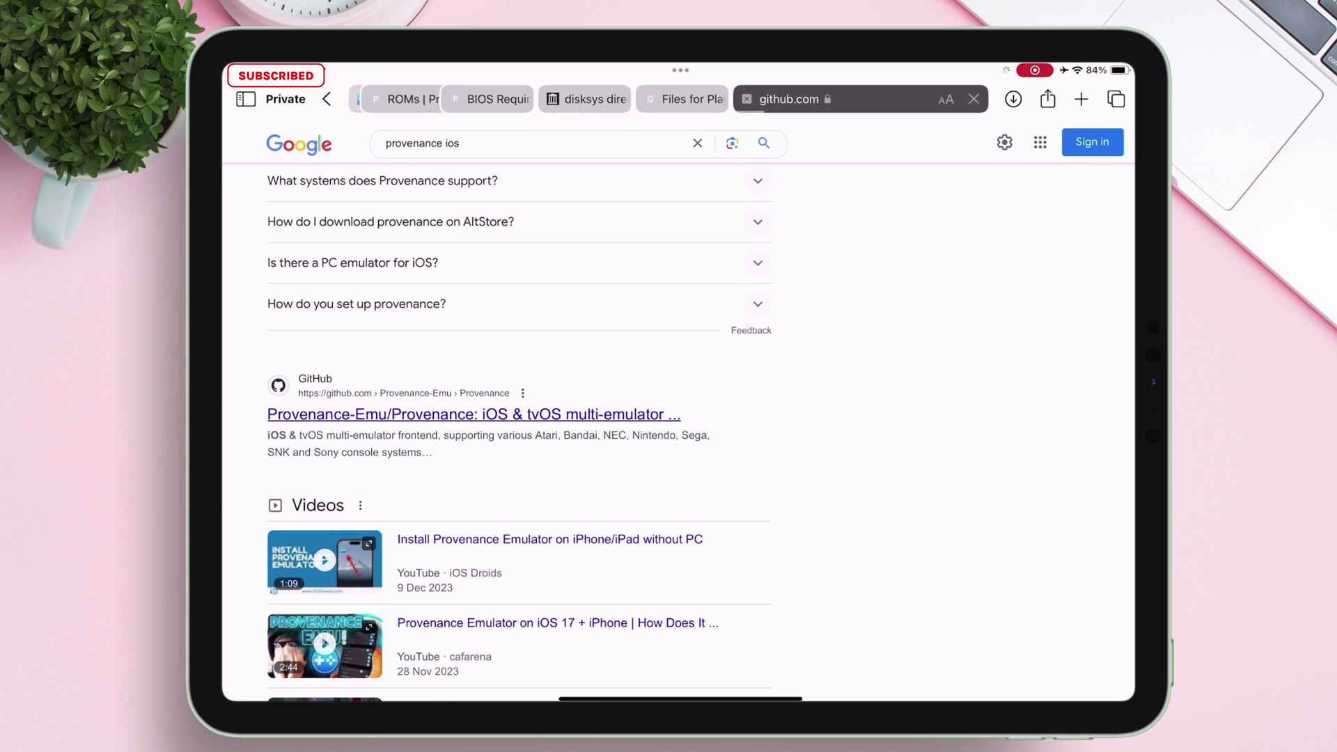
- Navigate the Provenance-Emu GitHub repository down to the 2.2.0 release
{"action": "left_click", "coordinate": [474, 415]}
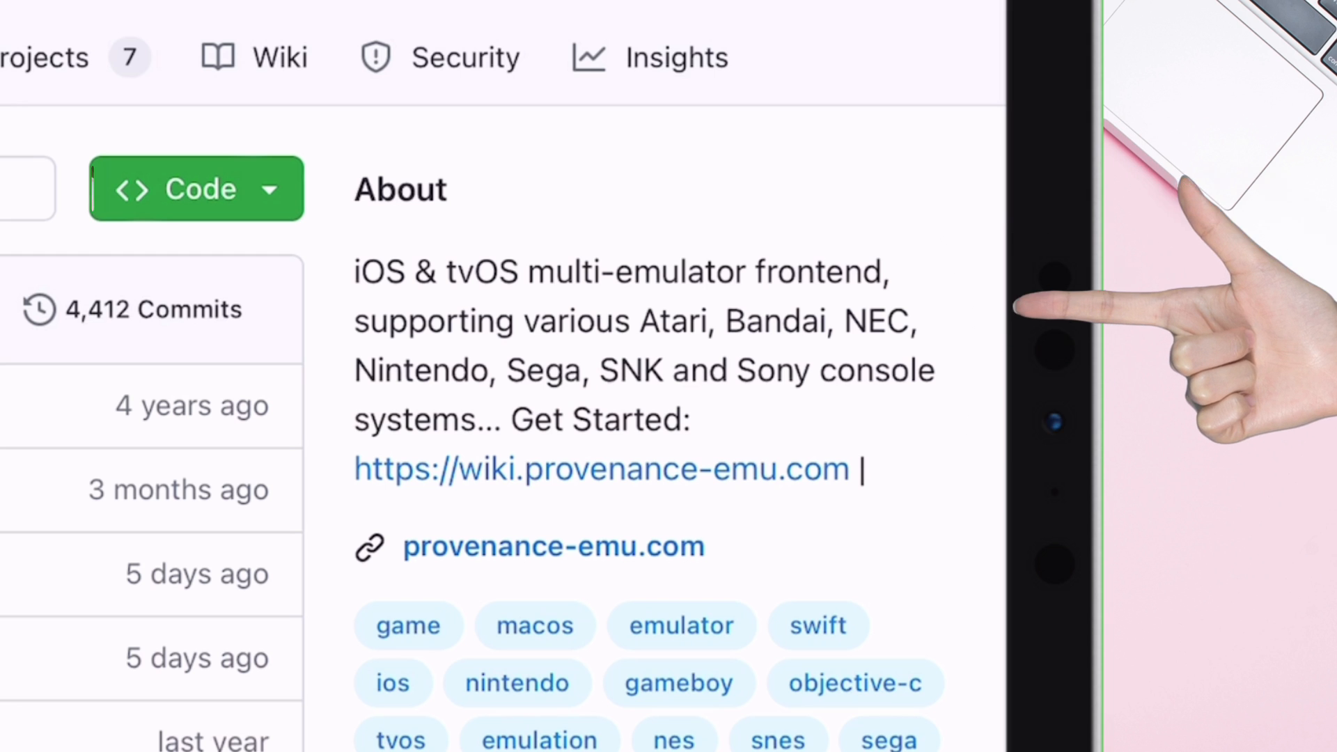
{"action": "scroll", "scroll_direction": "down", "scroll_amount": 3}
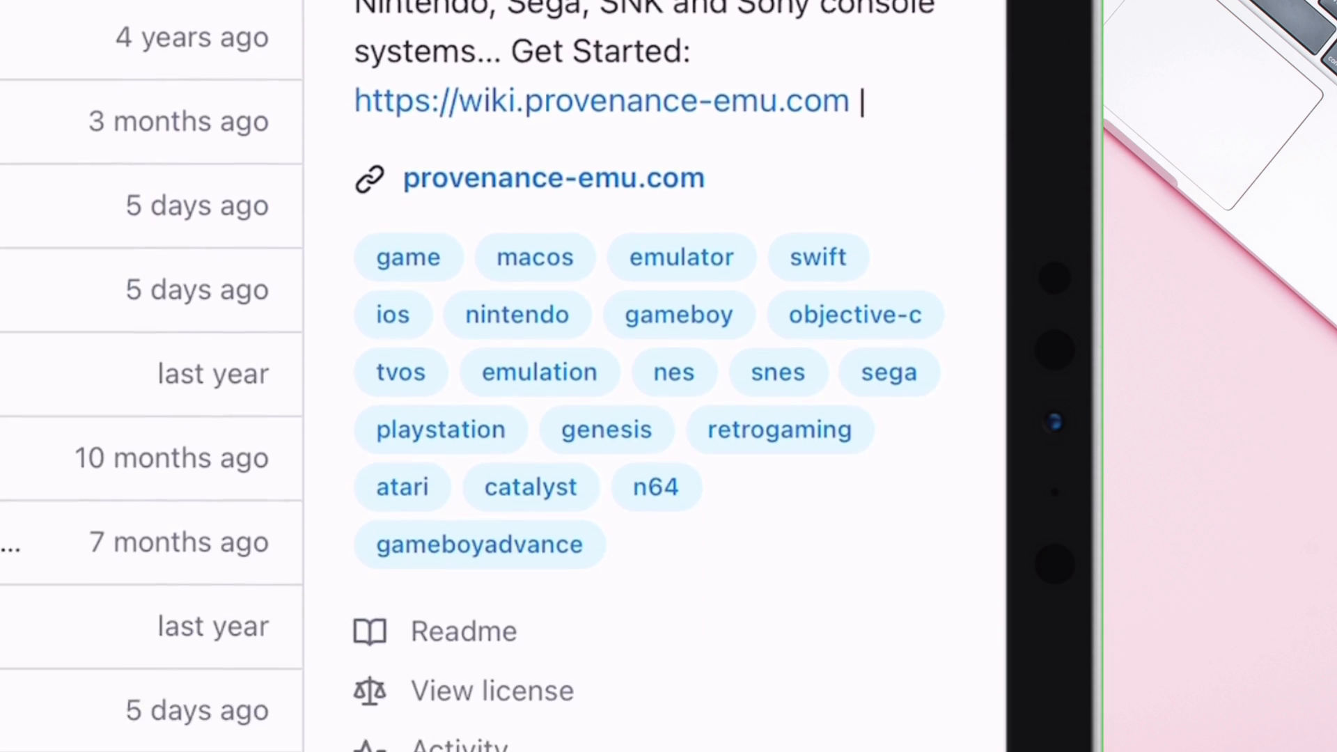
{"action": "scroll", "scroll_direction": "down", "scroll_amount": 3}
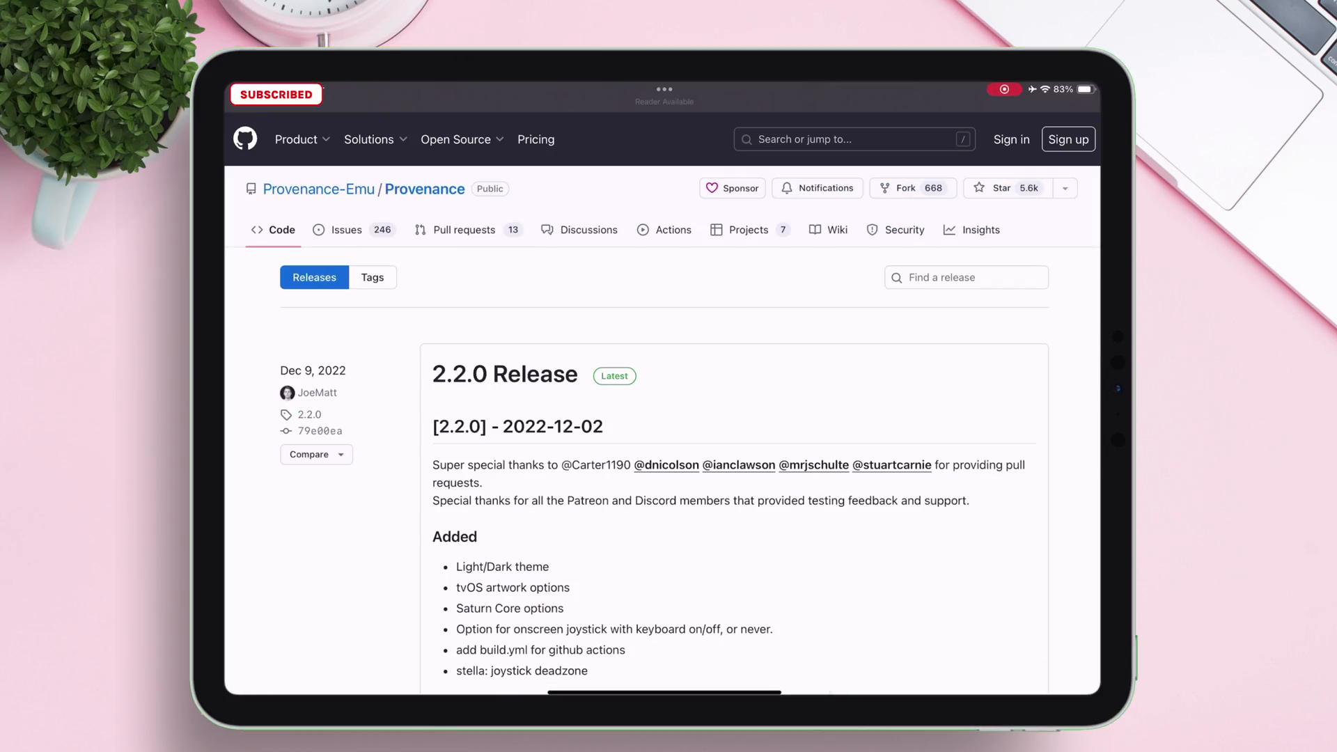
{"action": "scroll", "scroll_direction": "down", "scroll_amount": 3}
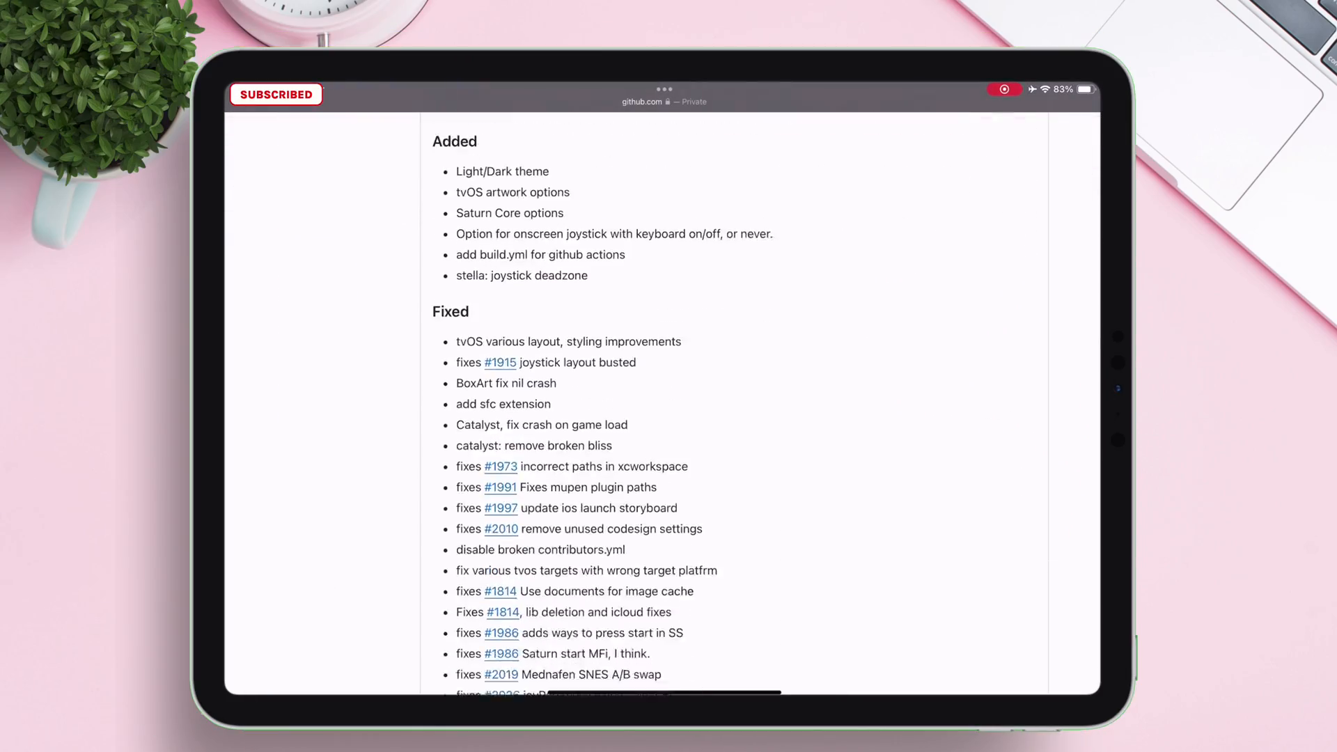
{"action": "scroll", "scroll_direction": "down", "scroll_amount": 3}
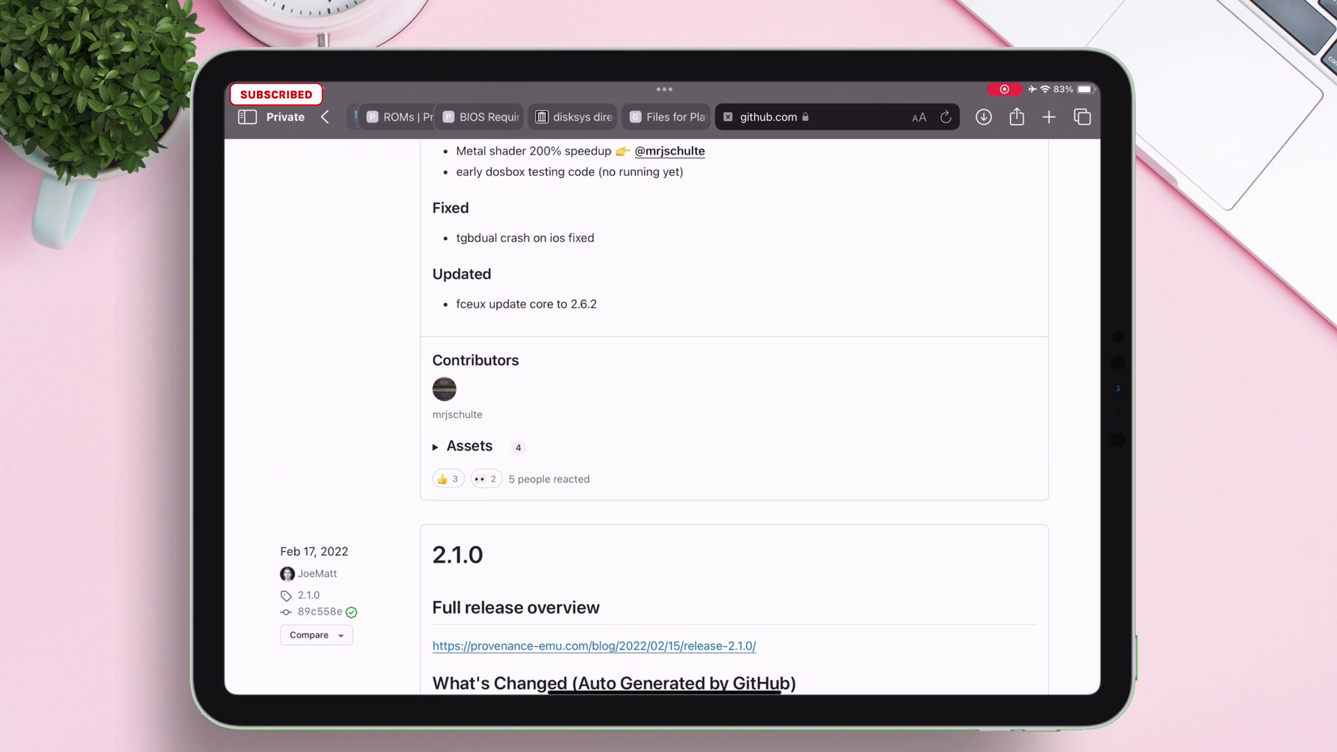
- Expand the release Assets and download Provenance-iOS.ipa
{"action": "left_click", "coordinate": [468, 444]}
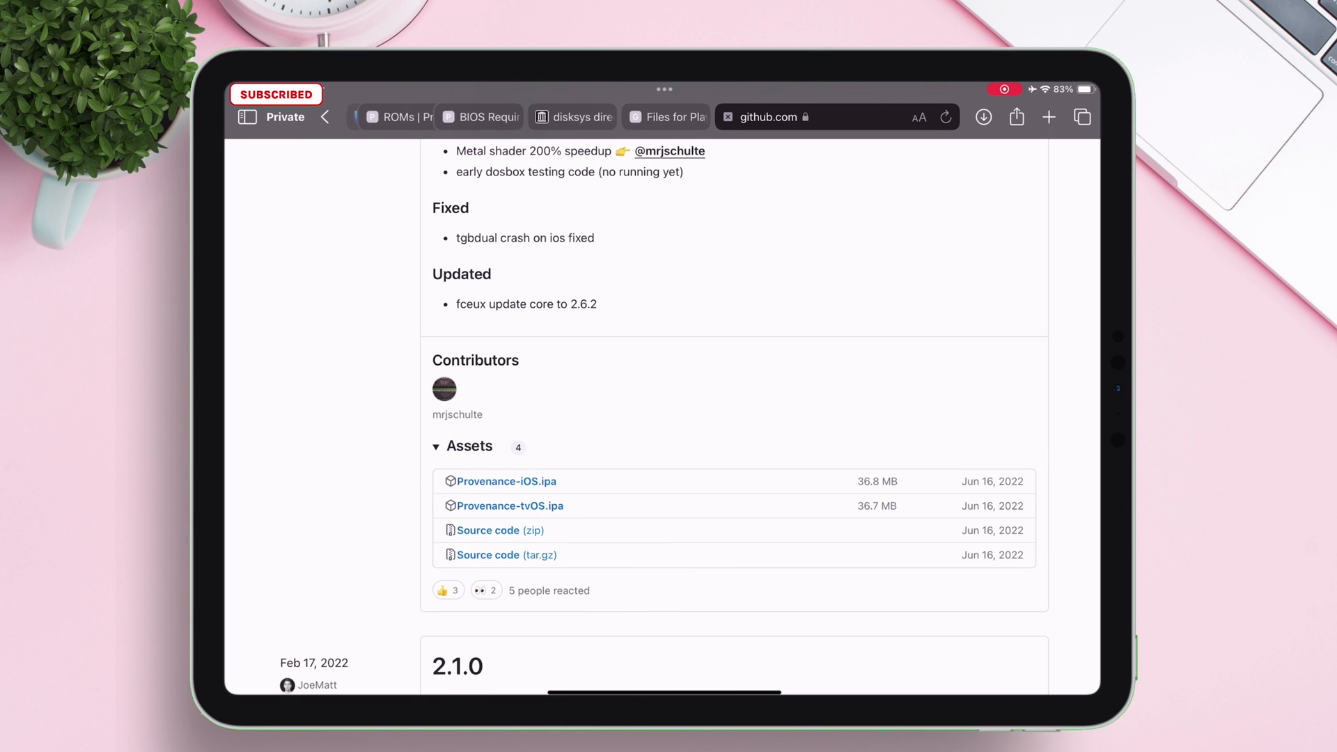
{"action": "left_click", "coordinate": [506, 481]}
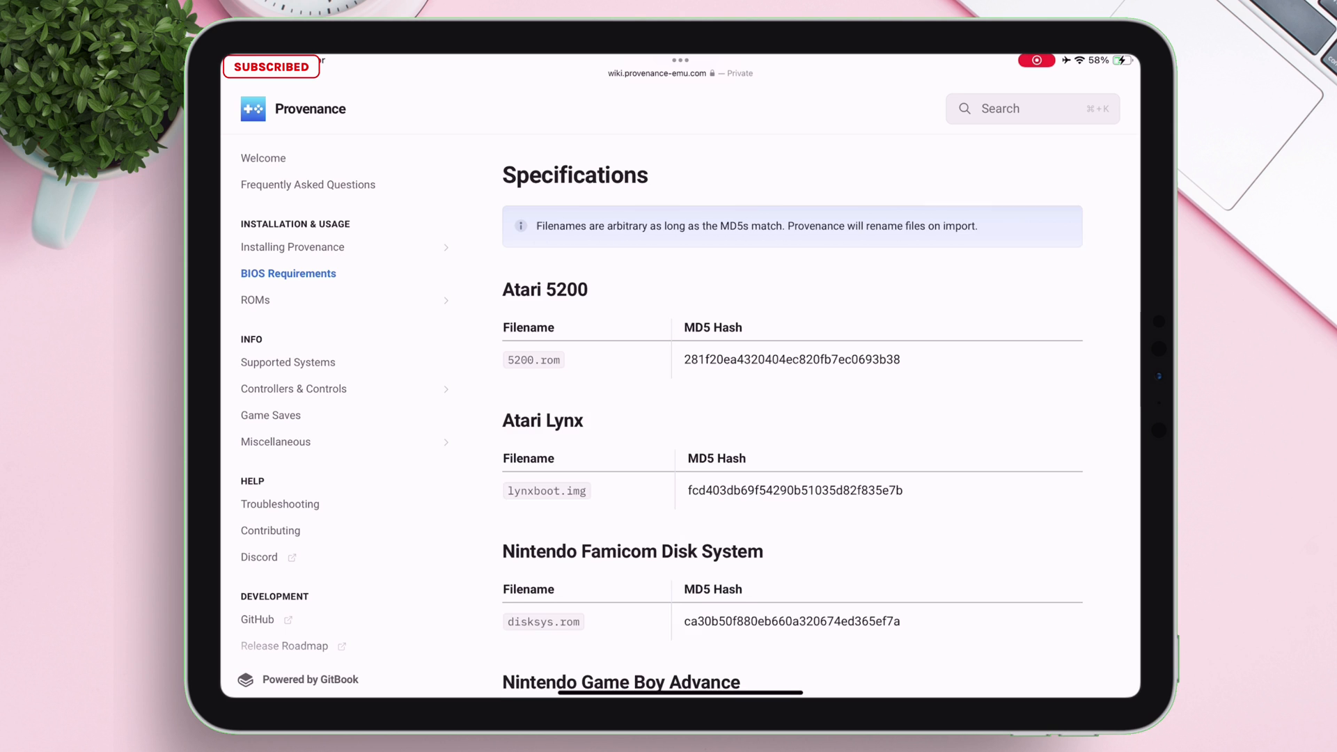
{"action": "scroll", "scroll_direction": "down", "scroll_amount": 3}
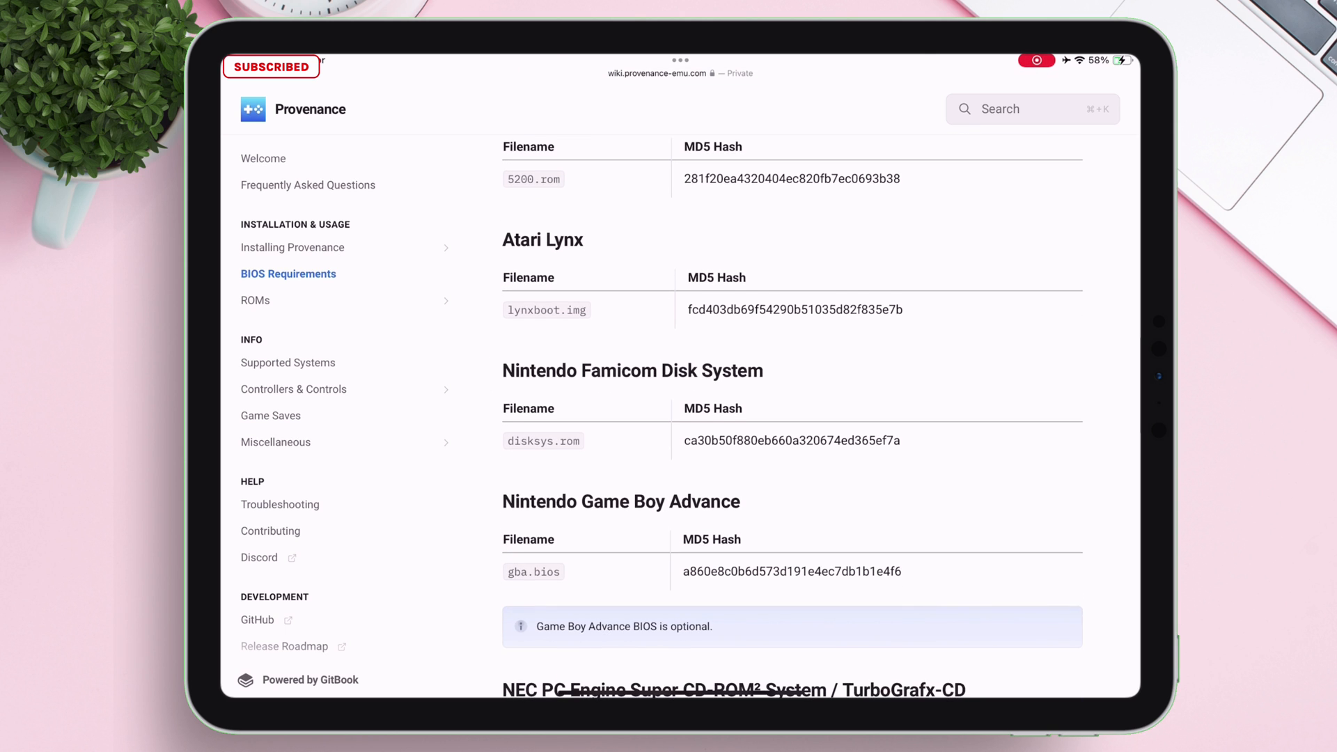
{"action": "scroll", "scroll_direction": "down", "scroll_amount": 3}
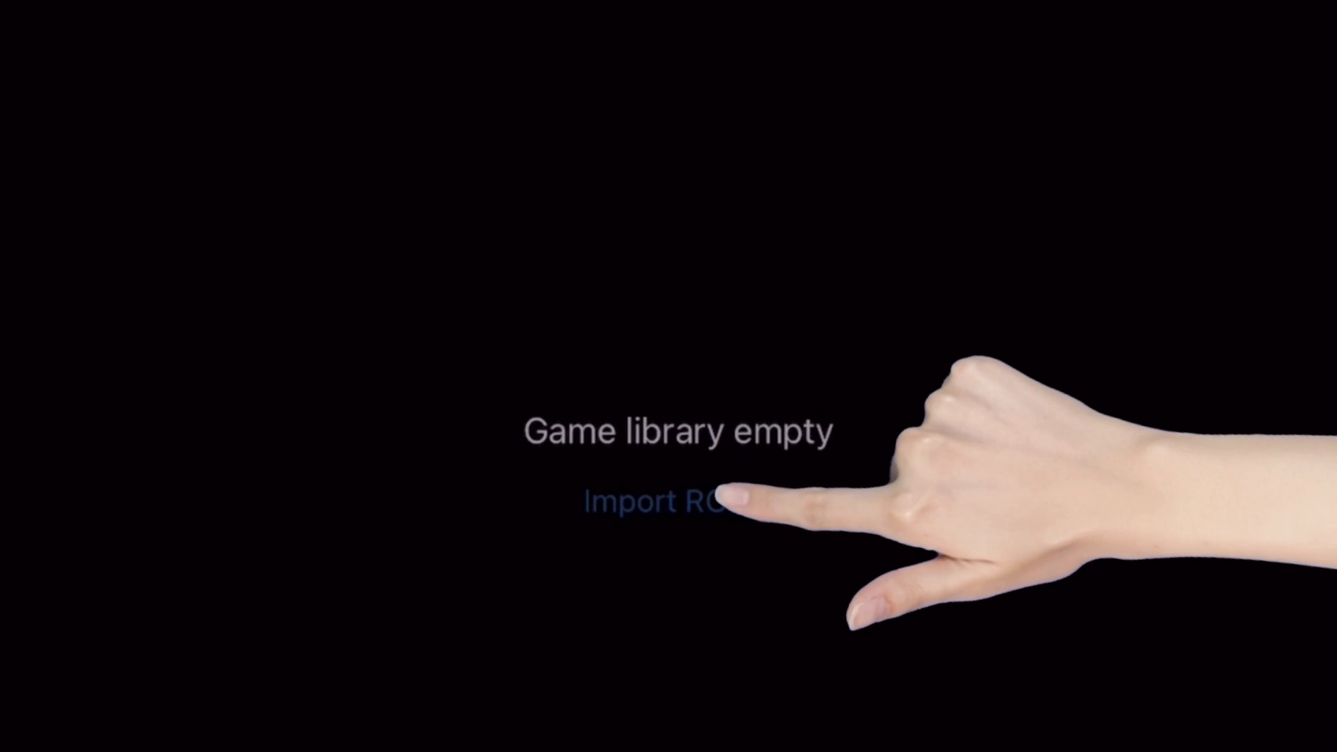
- Import the Pokémon Emerald ROM from recent downloads into the library under Nintendo GBA
{"action": "left_click", "coordinate": [677, 502]}
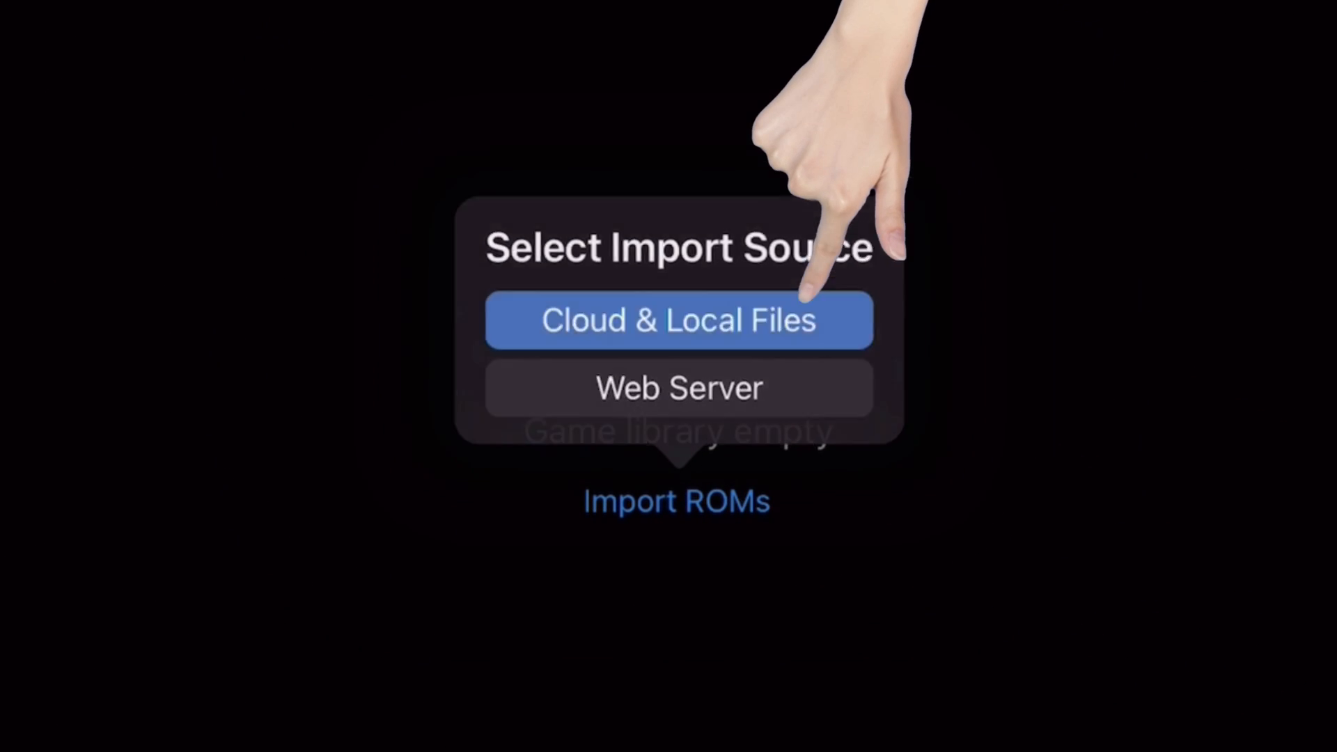
{"action": "left_click", "coordinate": [677, 320]}
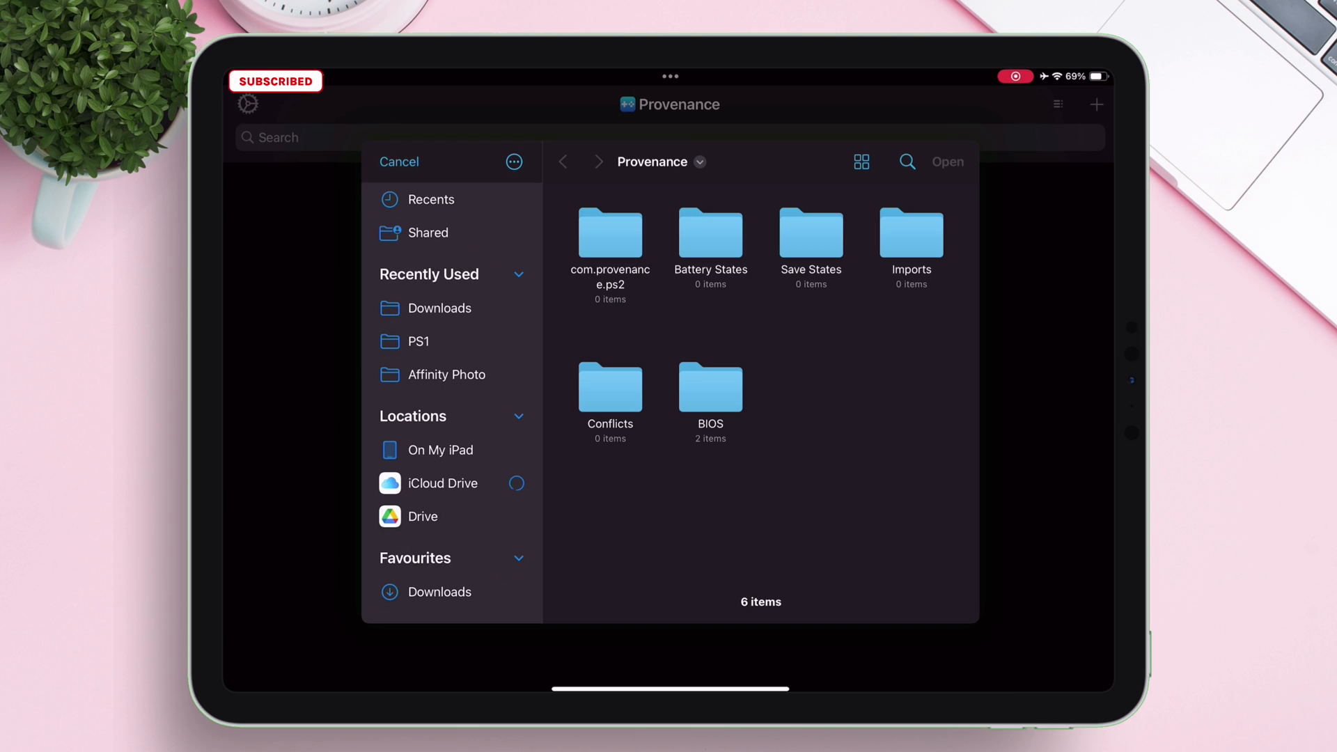
{"action": "left_click", "coordinate": [442, 308]}
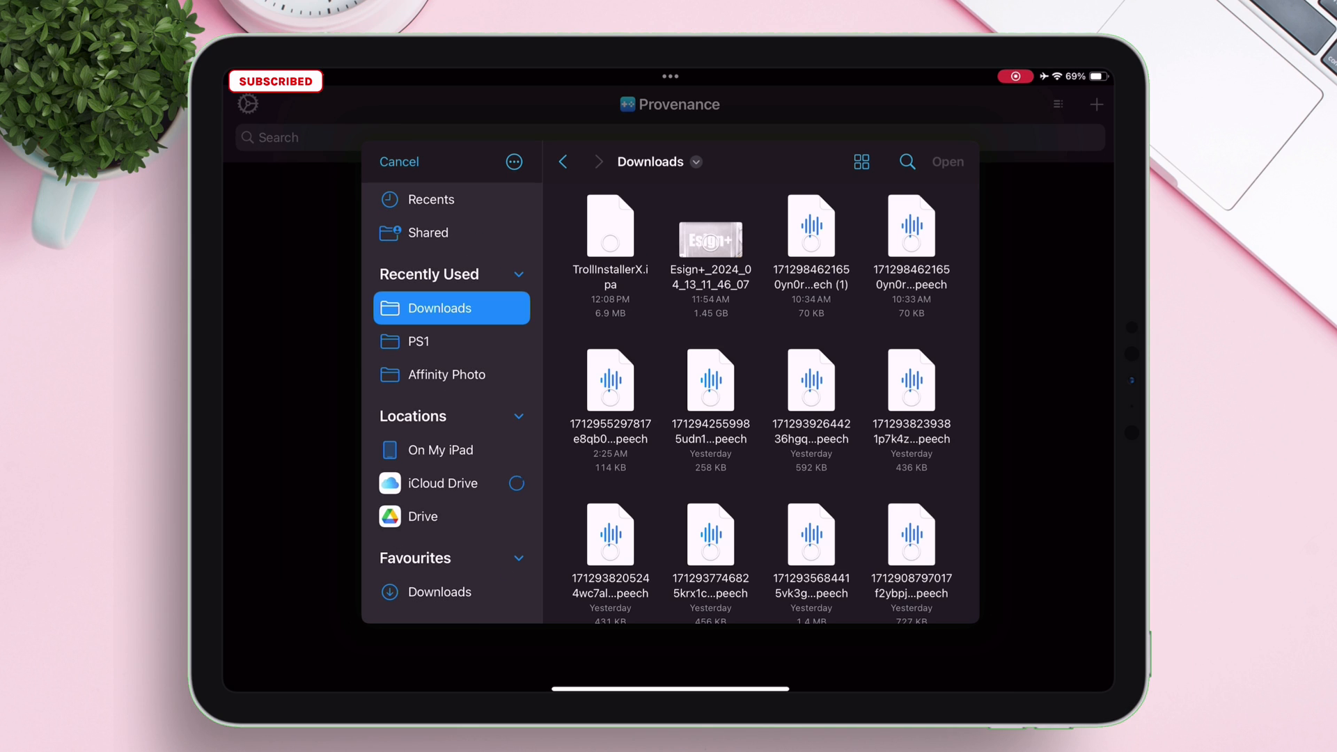
{"action": "left_click", "coordinate": [430, 200]}
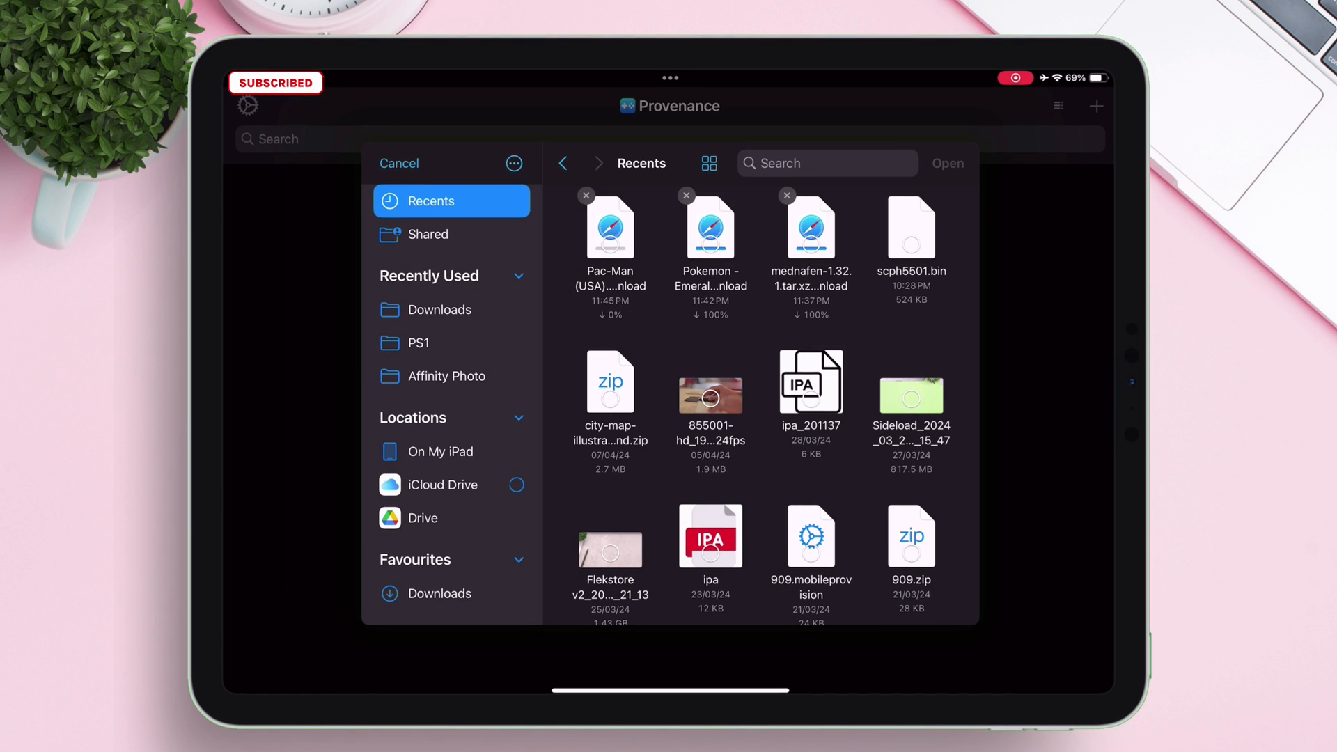
{"action": "left_click", "coordinate": [710, 230]}
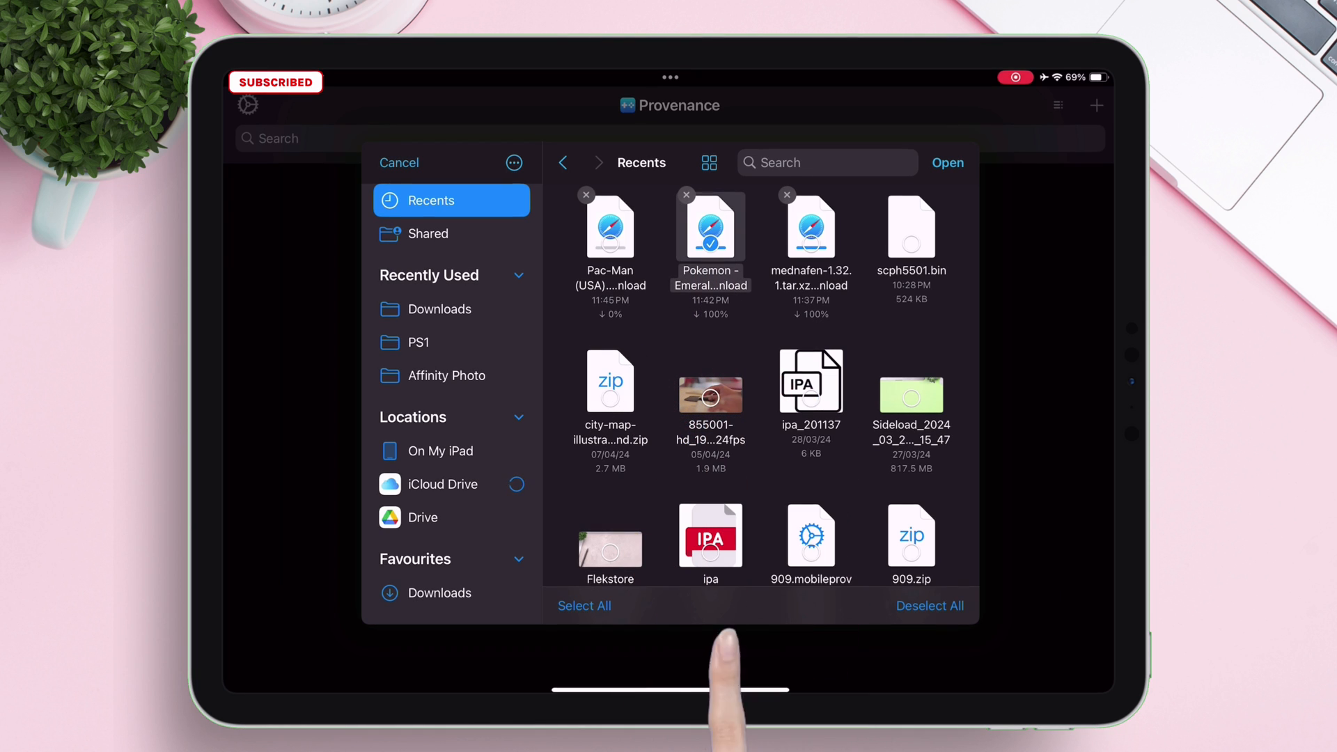
{"action": "left_click", "coordinate": [398, 163]}
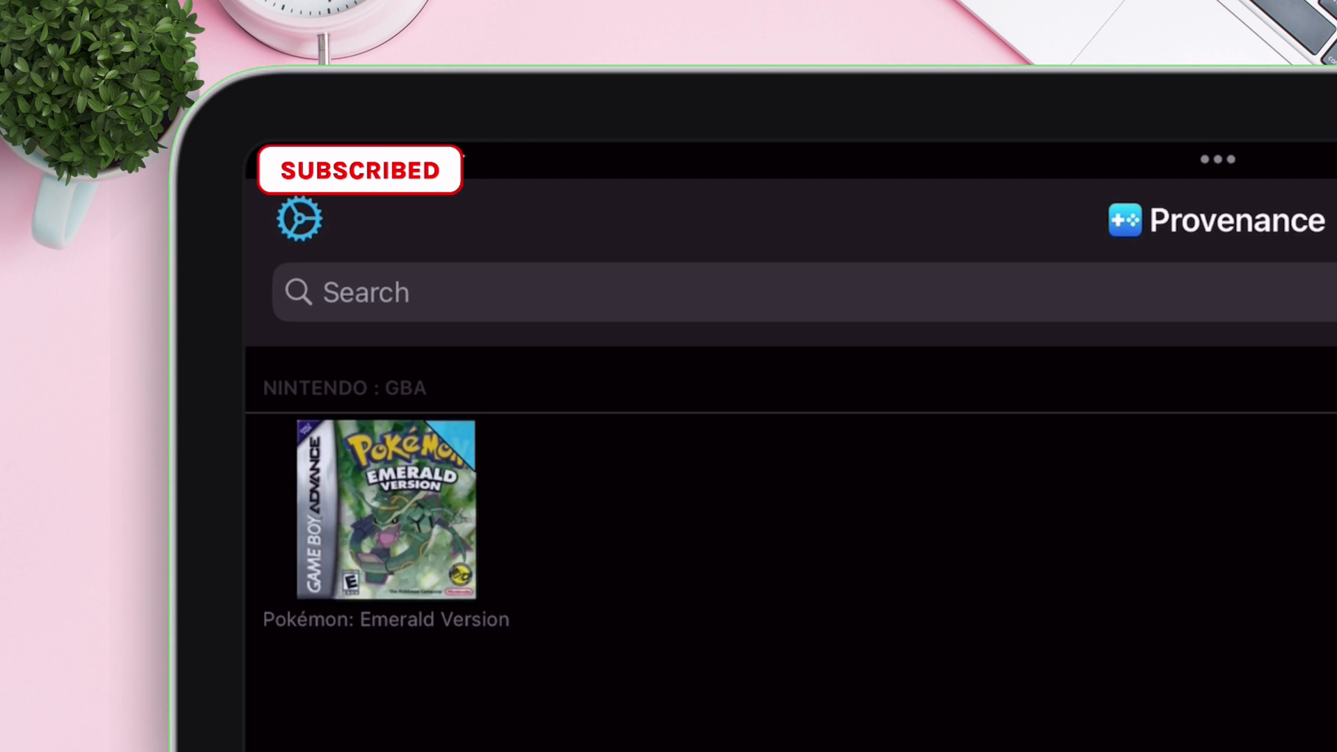
- Import the Pac-Man (USA) download from local files into the library under Atari 5200
{"action": "left_click", "coordinate": [1038, 231]}
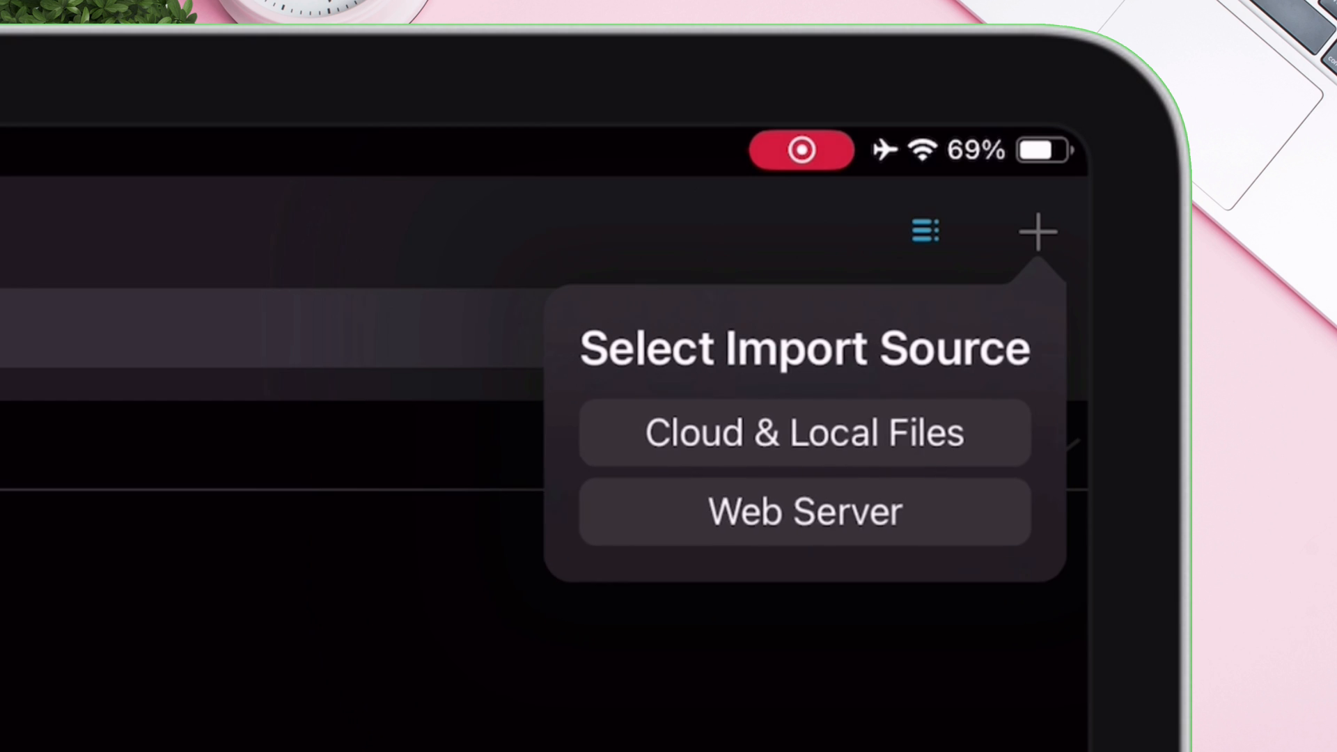
{"action": "left_click", "coordinate": [802, 432]}
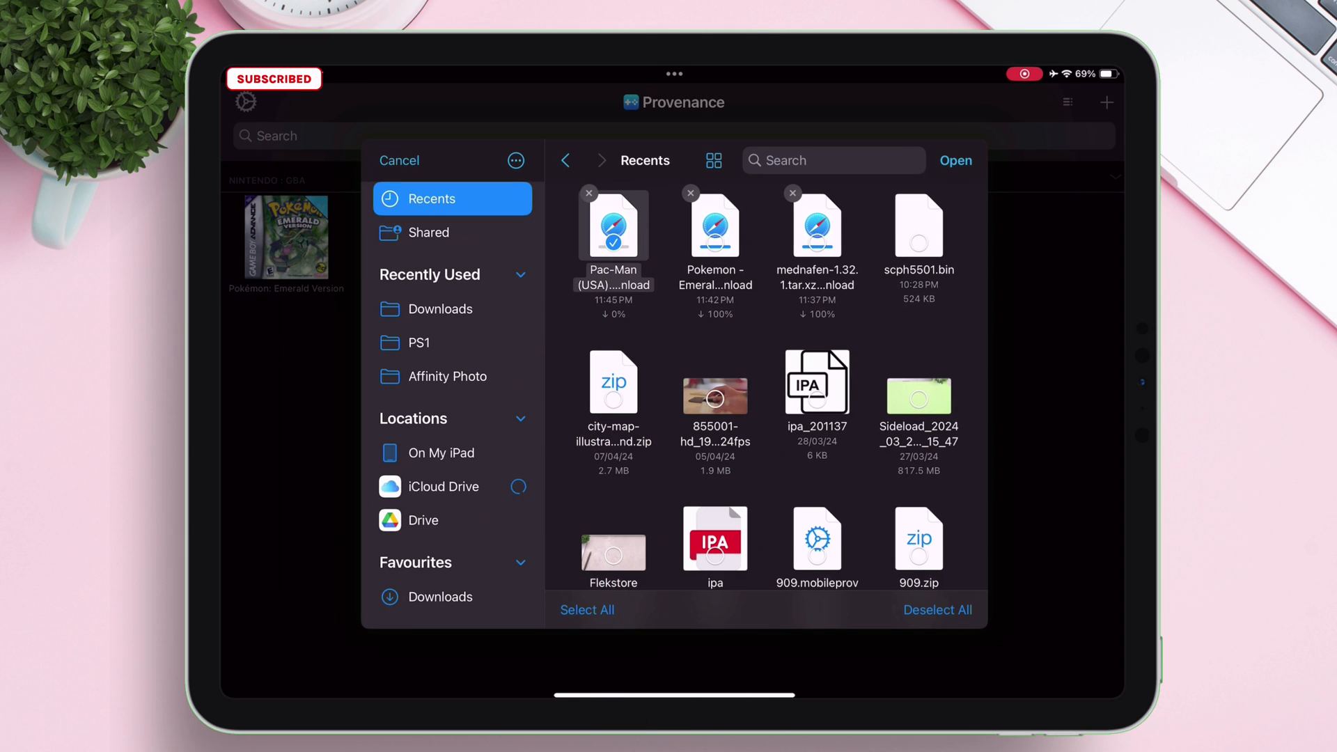
{"action": "left_click", "coordinate": [397, 160]}
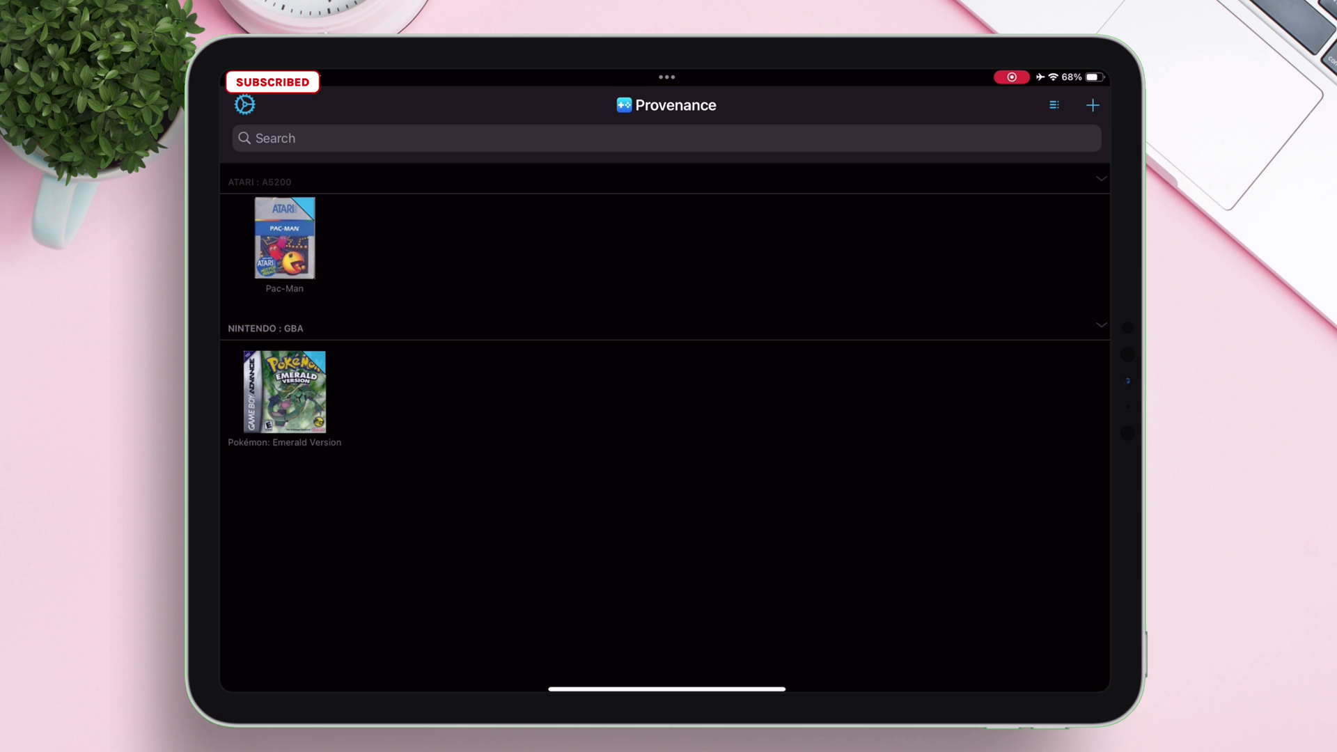
- Run Pokémon Emerald on the VisualBoyAdvance core this time only, then exit to the library
{"action": "left_click", "coordinate": [285, 391]}
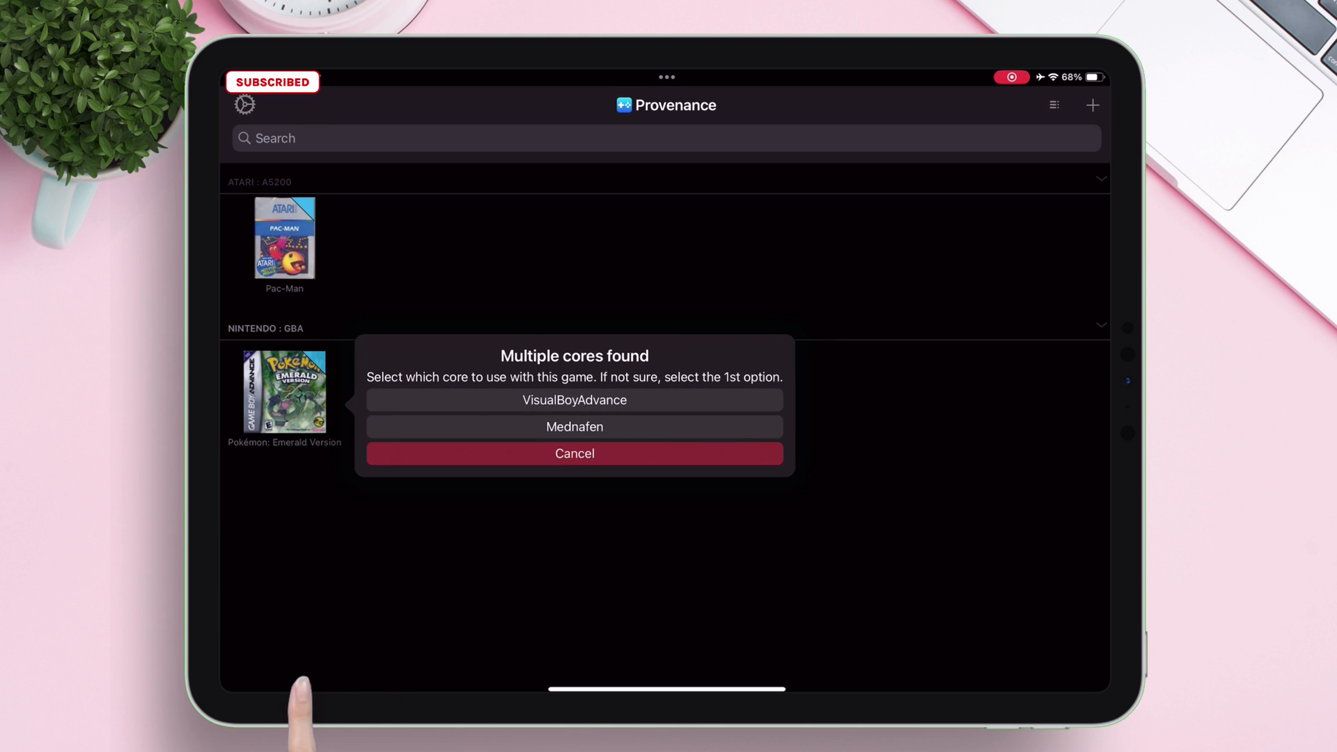
{"action": "left_click", "coordinate": [574, 400]}
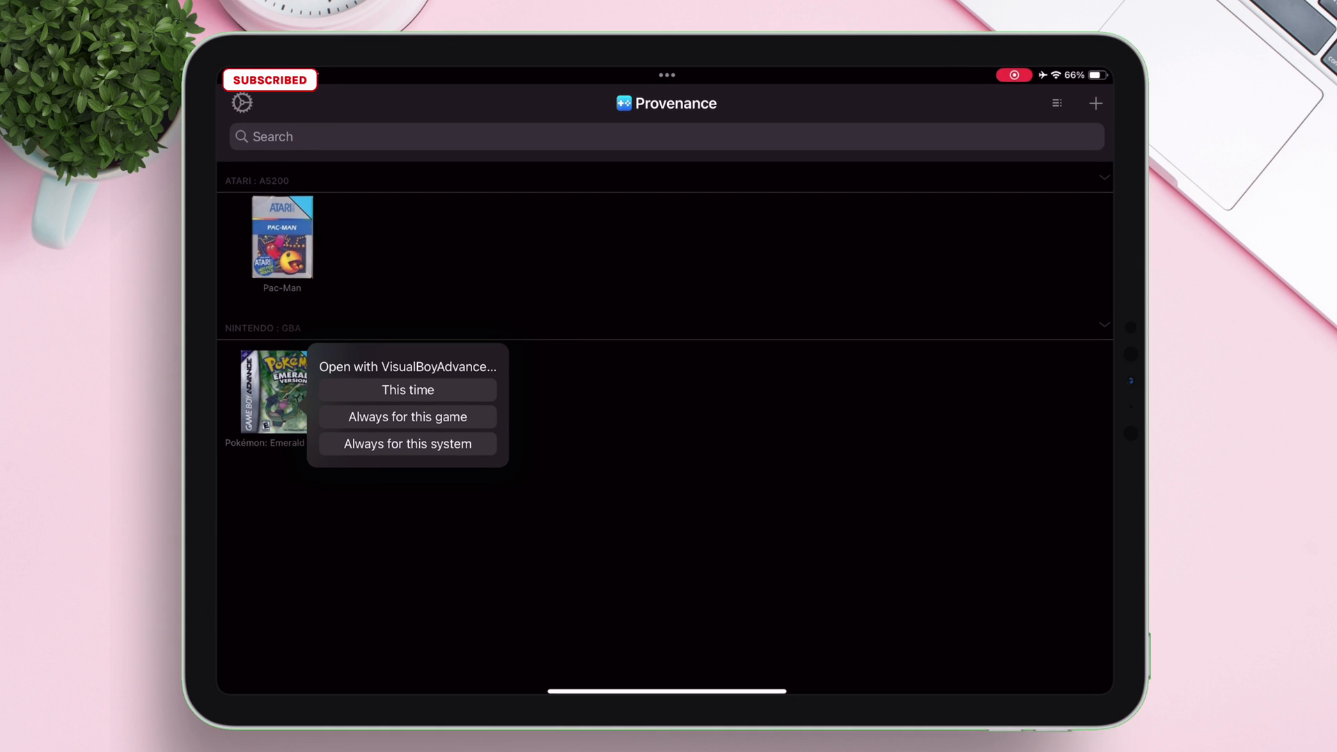
{"action": "left_click", "coordinate": [406, 390]}
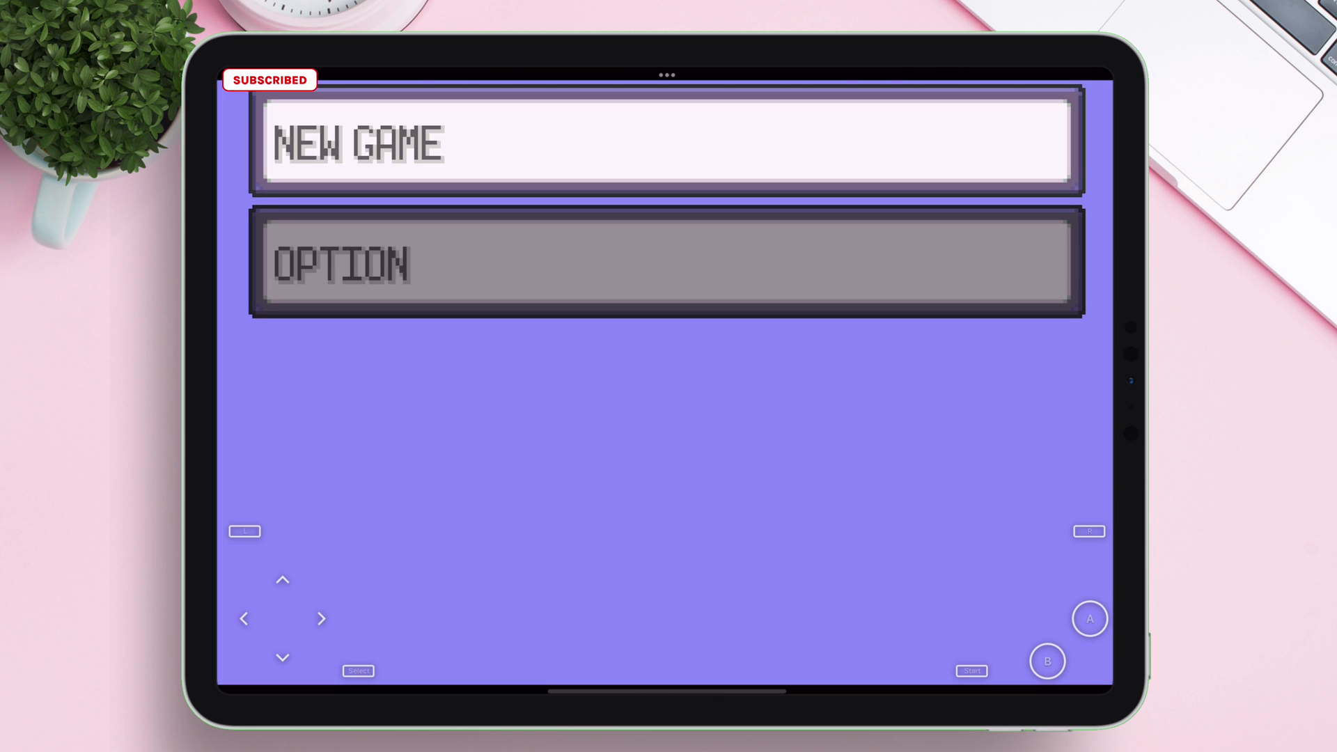
{"action": "left_click", "coordinate": [669, 141]}
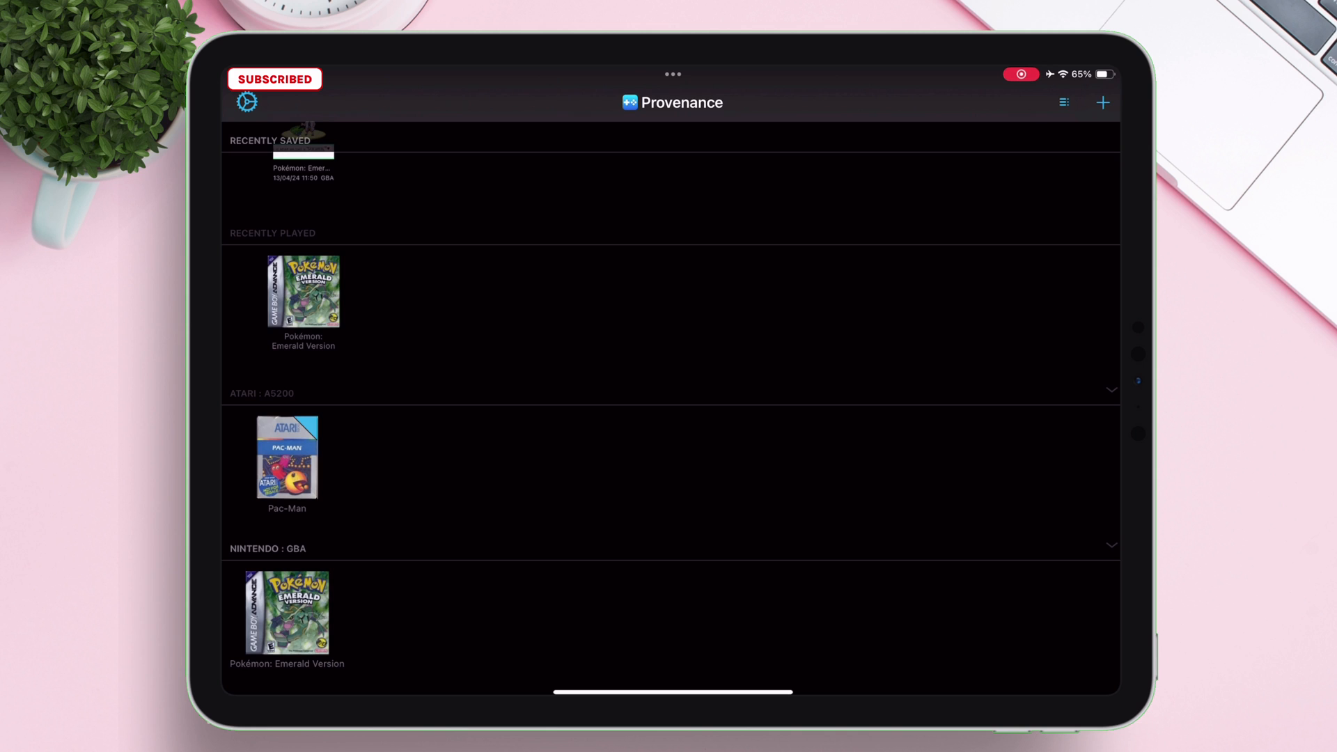
{"action": "left_click", "coordinate": [286, 458]}
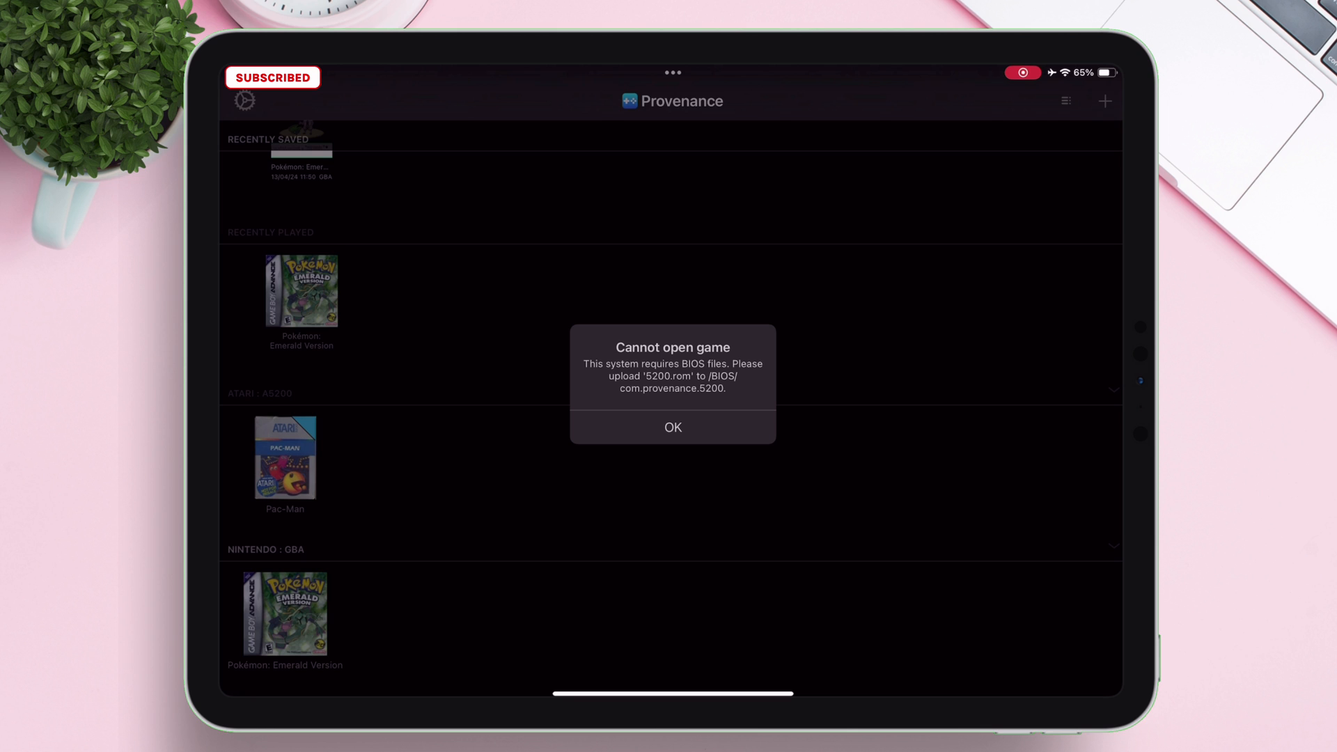
{"action": "left_click", "coordinate": [672, 426]}
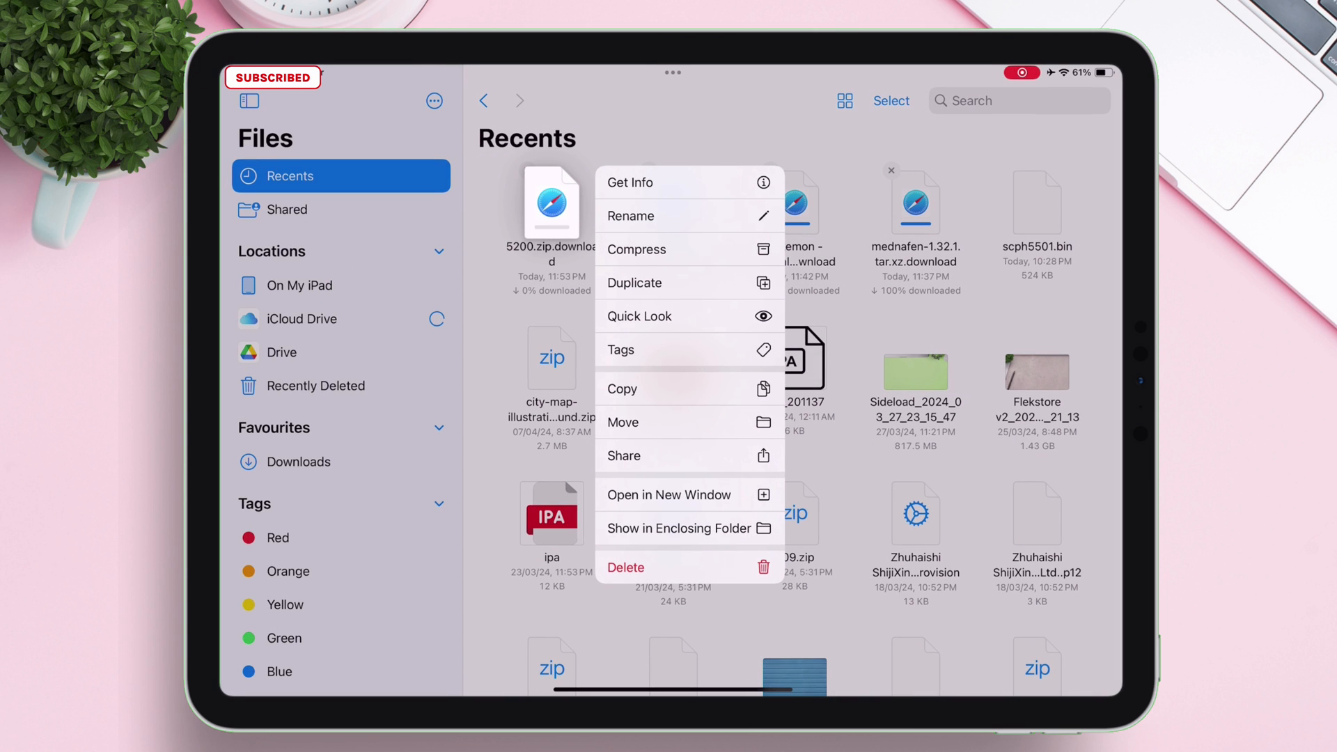
- Move 5200.zip into On My iPad > Provenance > BIOS > com.provenance.5200
{"action": "left_click", "coordinate": [623, 422]}
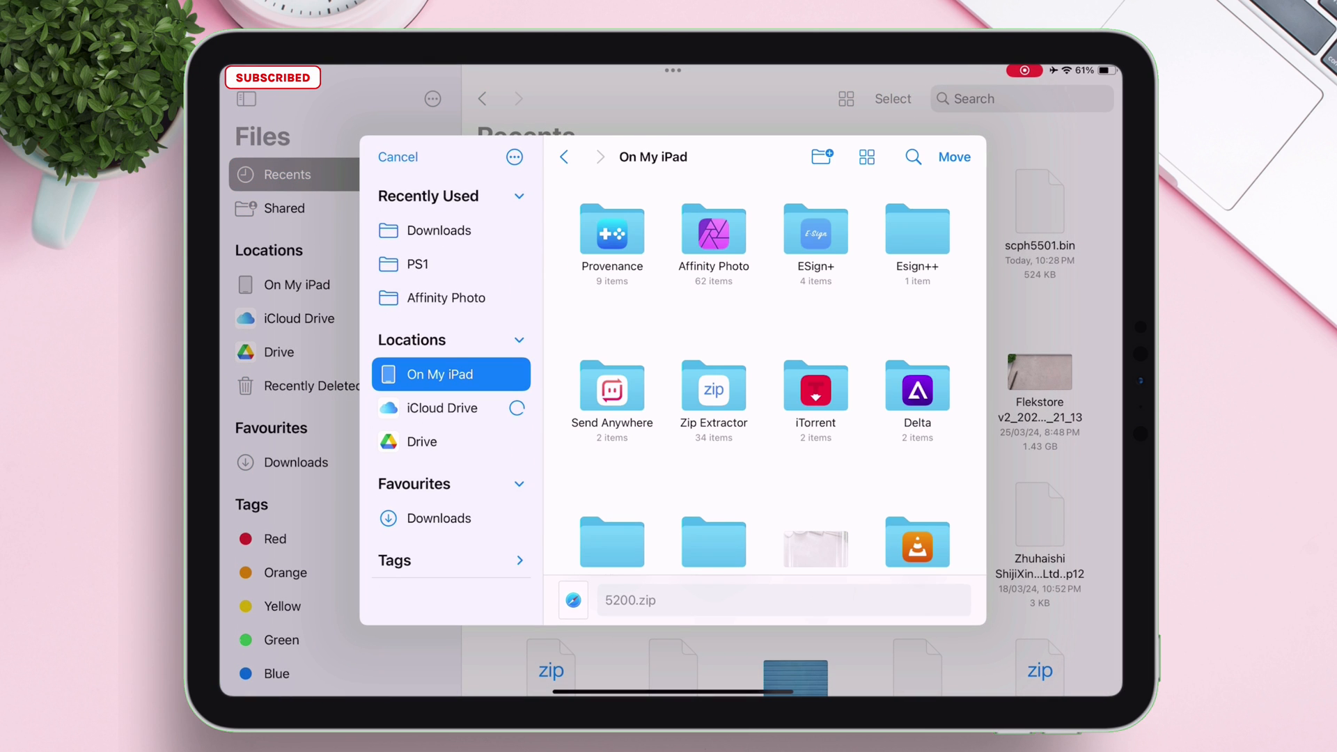
{"action": "double_click", "coordinate": [611, 231]}
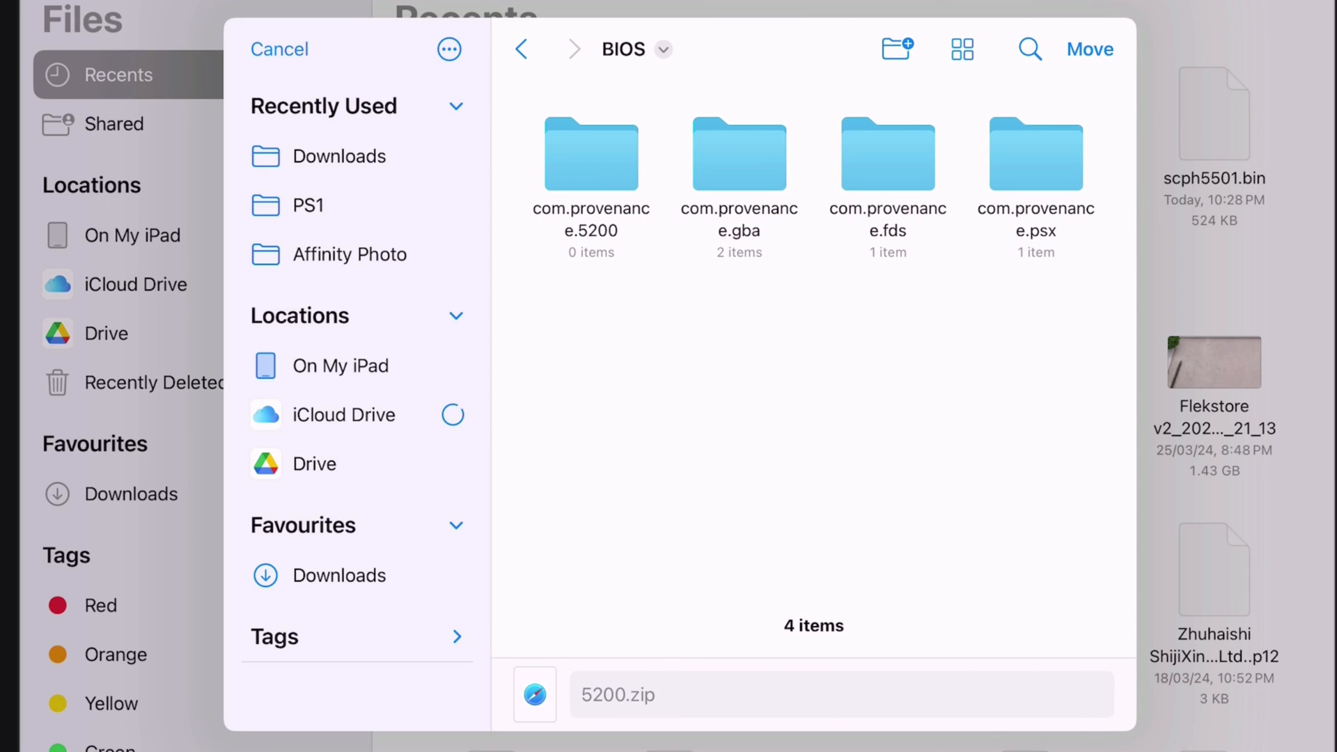
{"action": "double_click", "coordinate": [590, 154]}
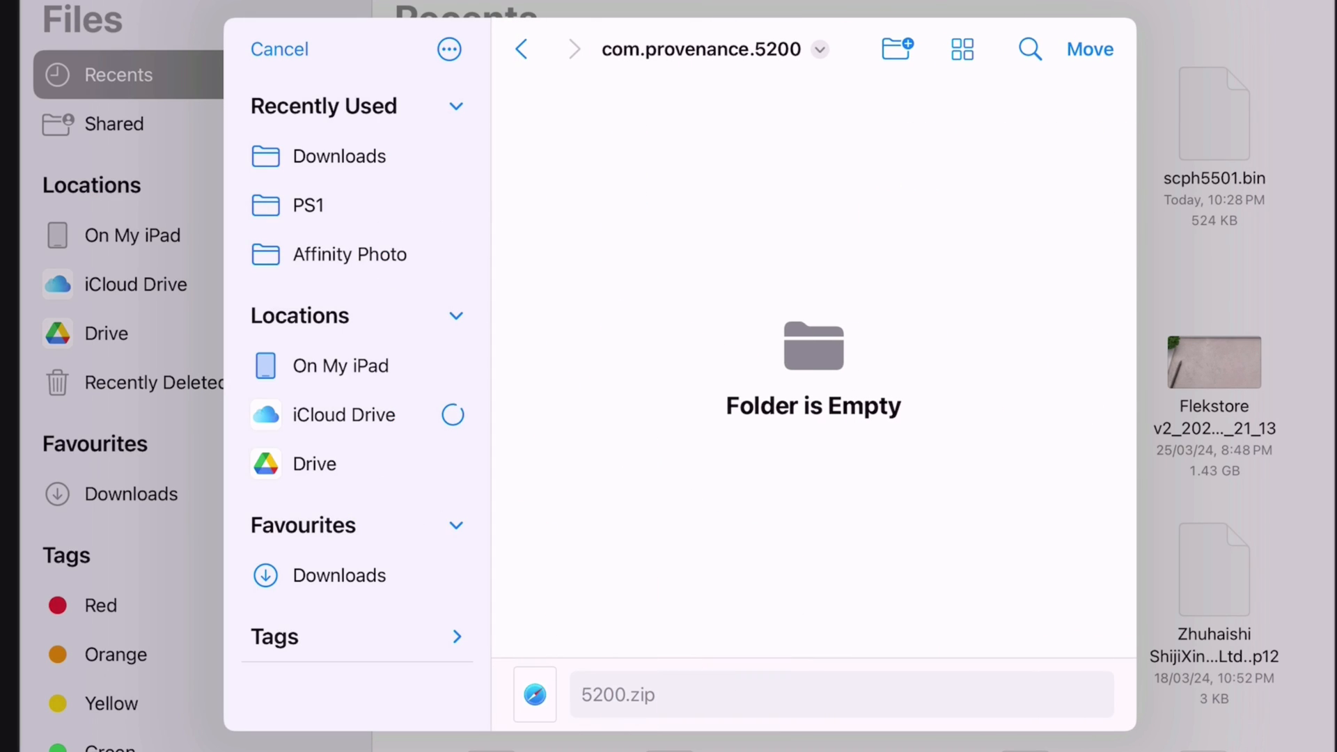
{"action": "left_click", "coordinate": [279, 49]}
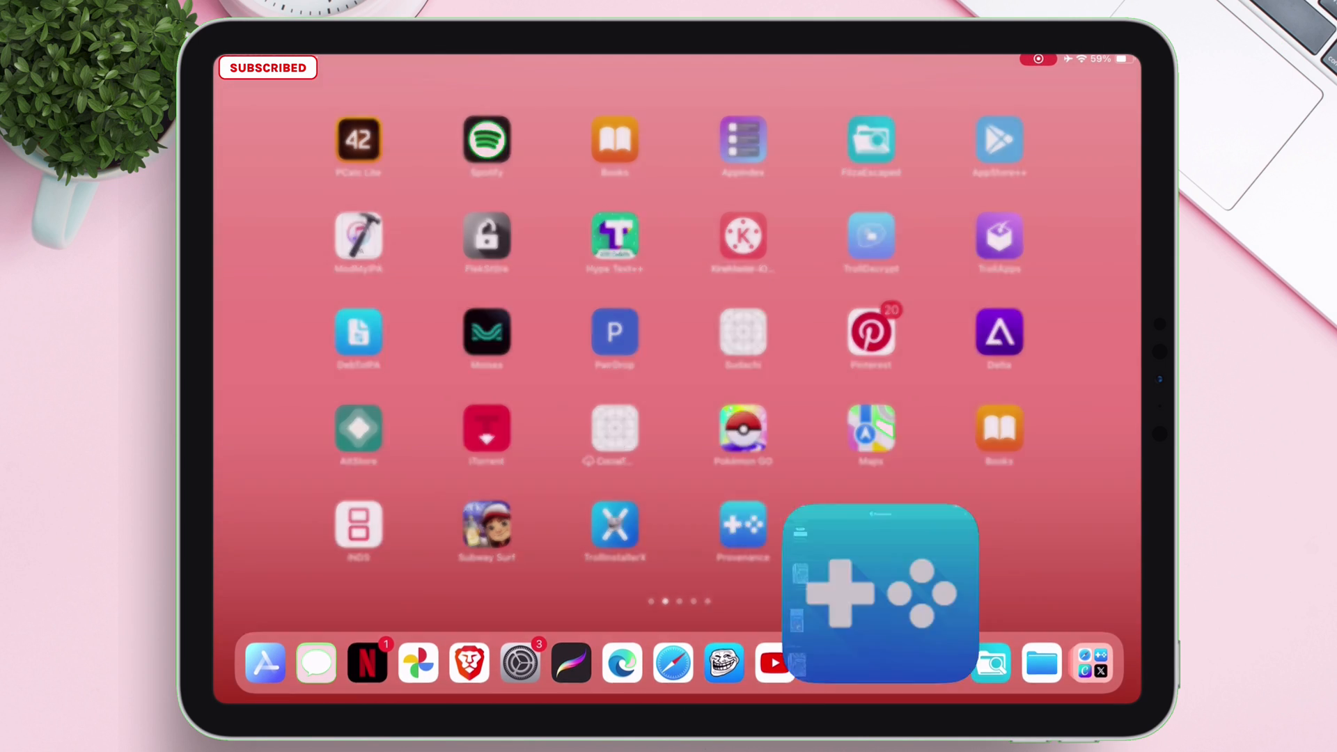
- Relaunch Provenance and start Pac-Man so the Atari title screen boots
{"action": "left_click", "coordinate": [880, 592]}
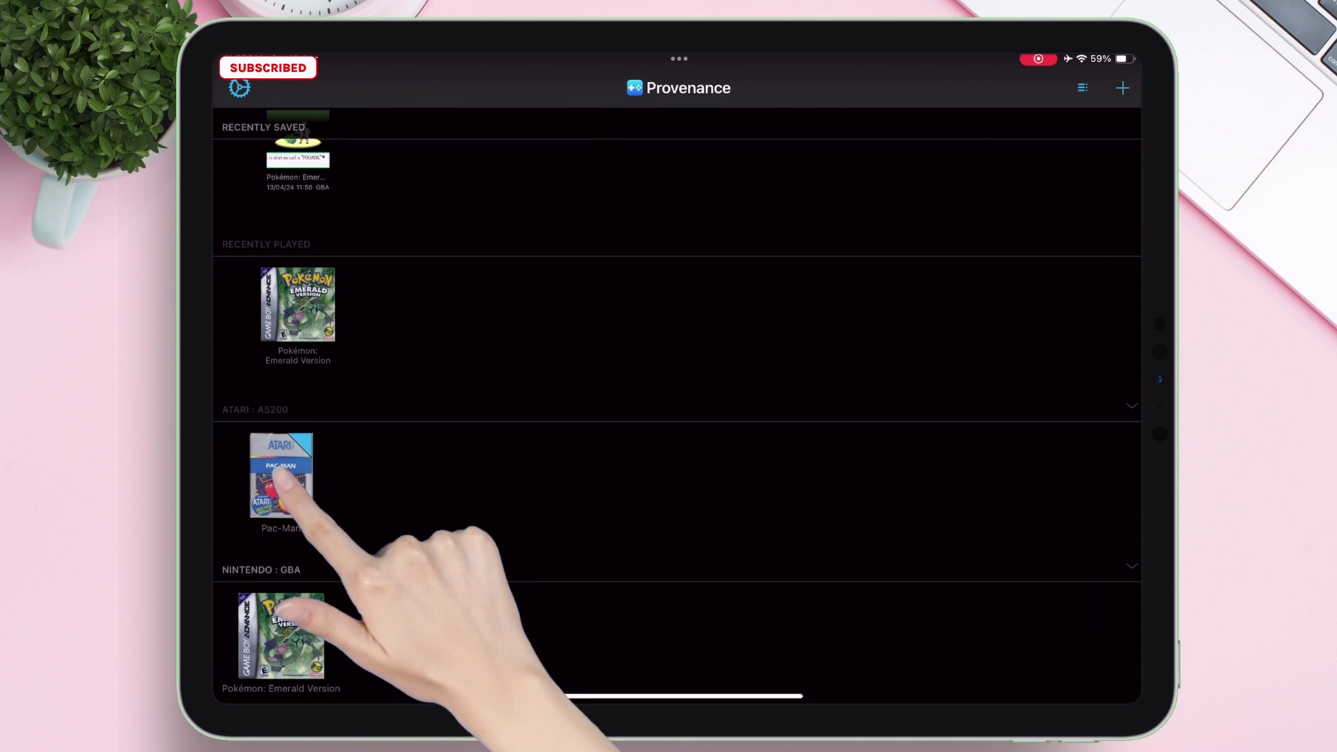
{"action": "left_click", "coordinate": [280, 475]}
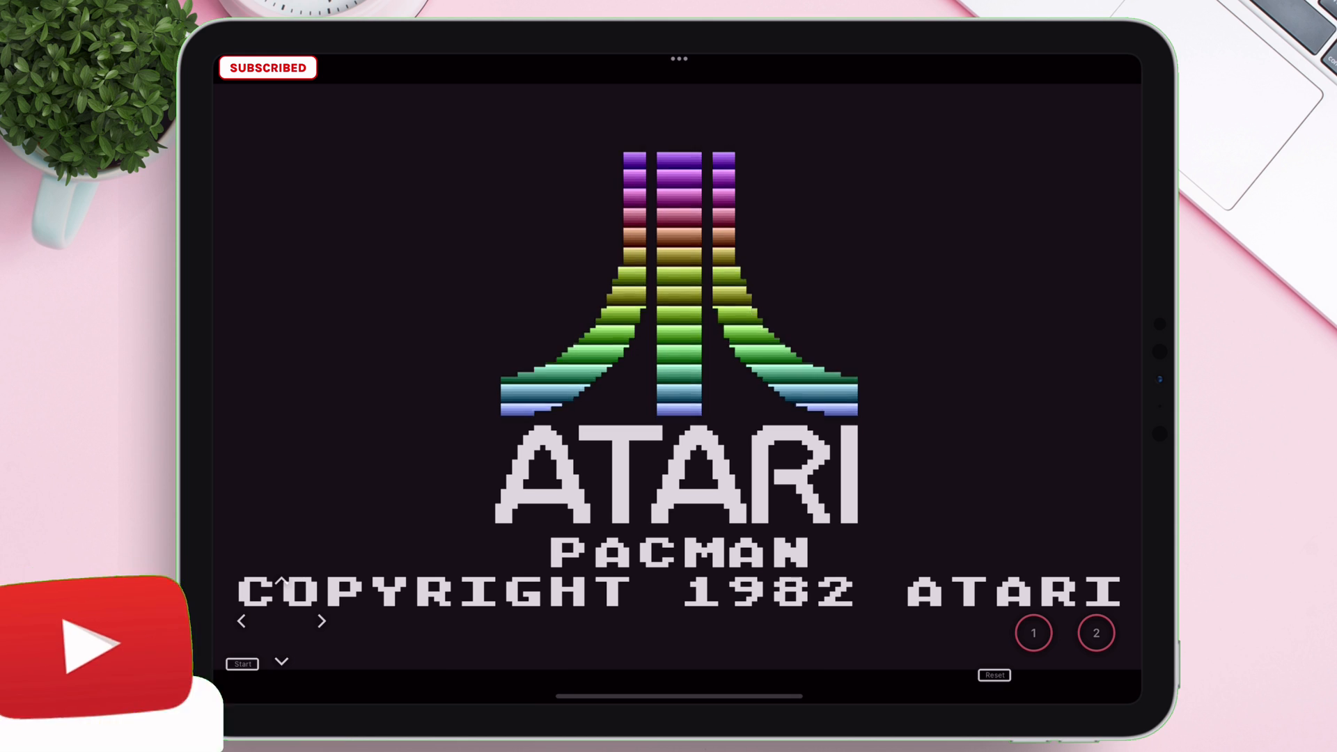